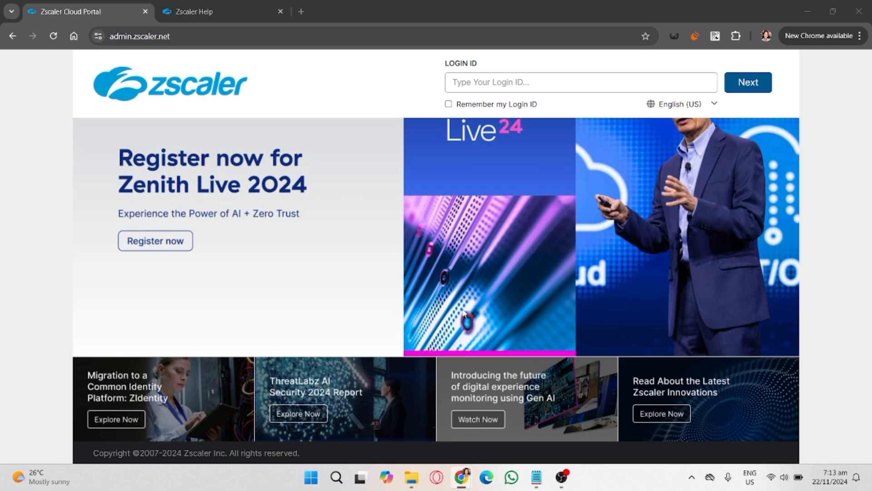
mouse_move(520, 235)
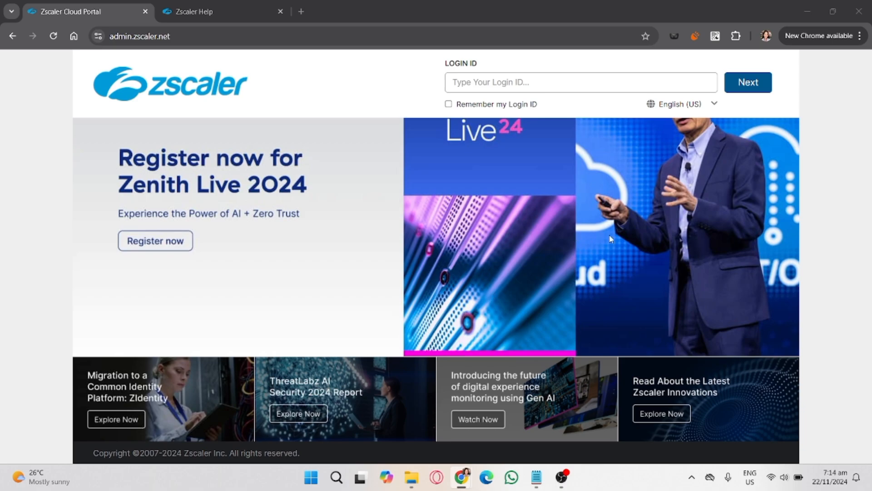
mouse_move(661, 271)
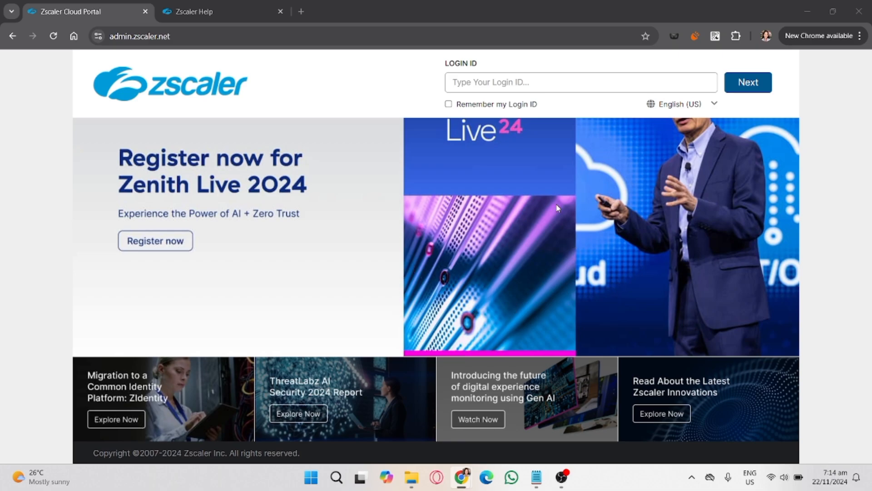
mouse_move(160, 20)
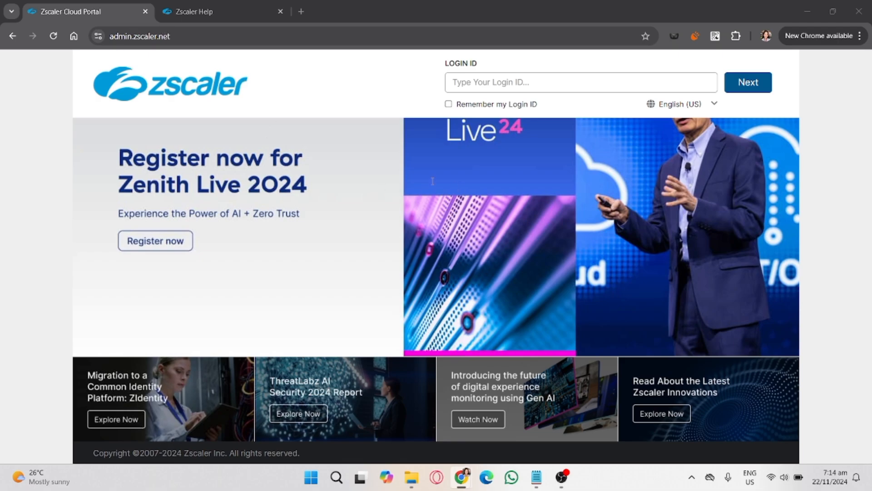
mouse_move(495, 184)
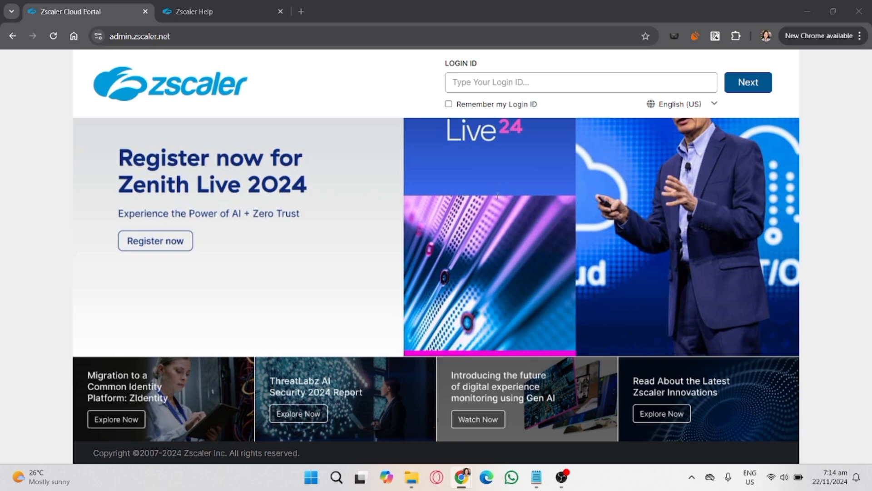
mouse_move(624, 185)
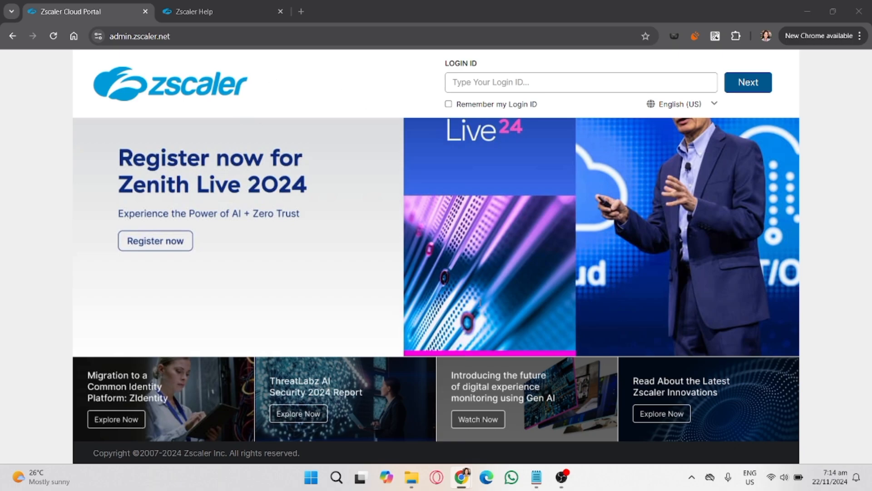
mouse_move(513, 284)
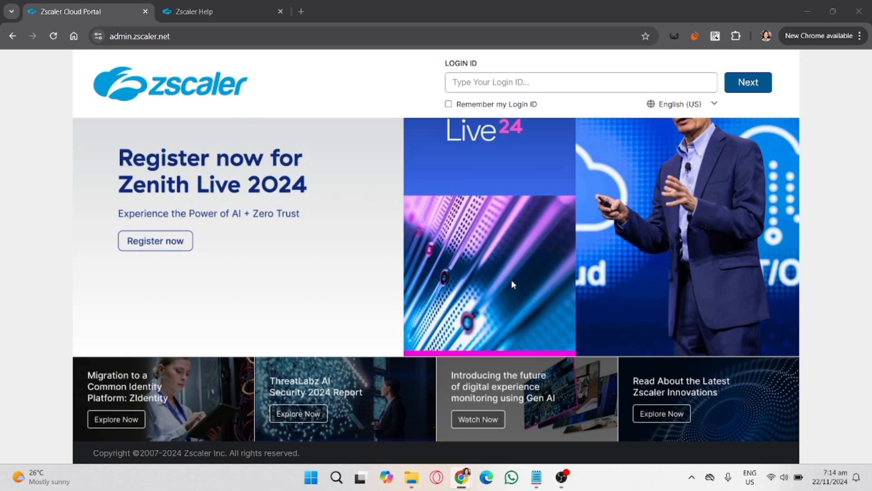
mouse_move(500, 377)
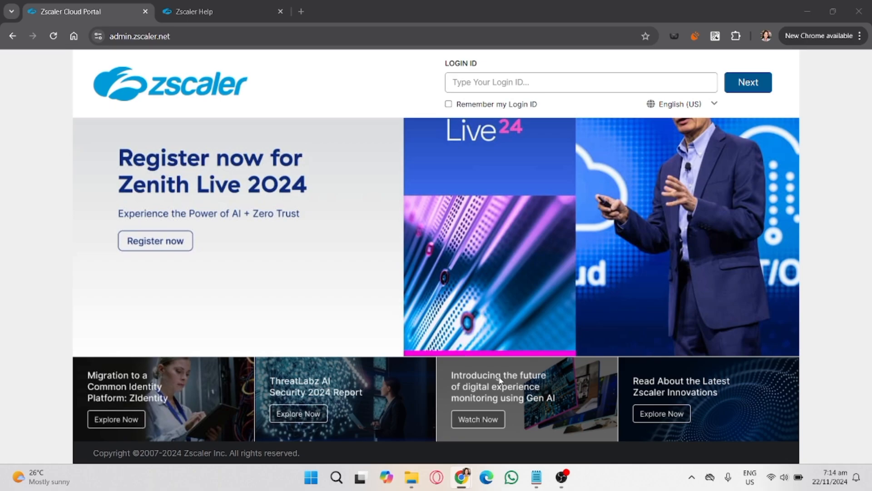
mouse_move(459, 453)
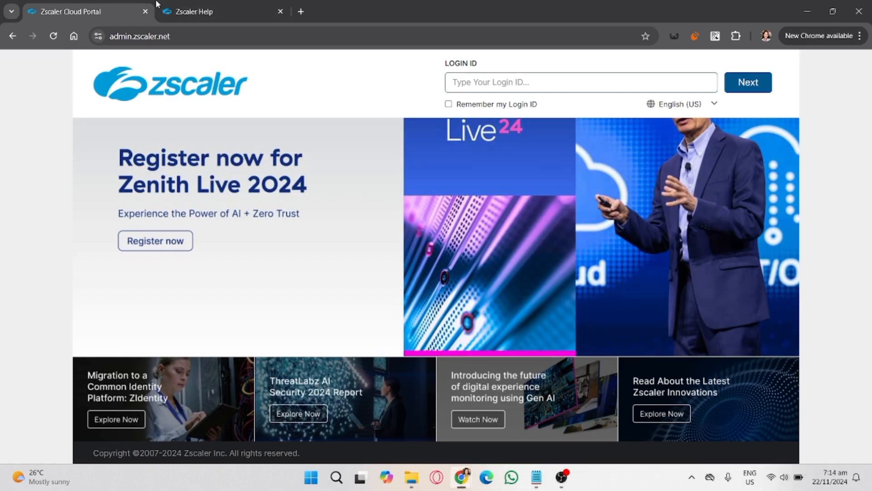
- Search the Zscaler Help documentation for 'Zscaler Logout Password', returning 4,644 results
click(204, 12)
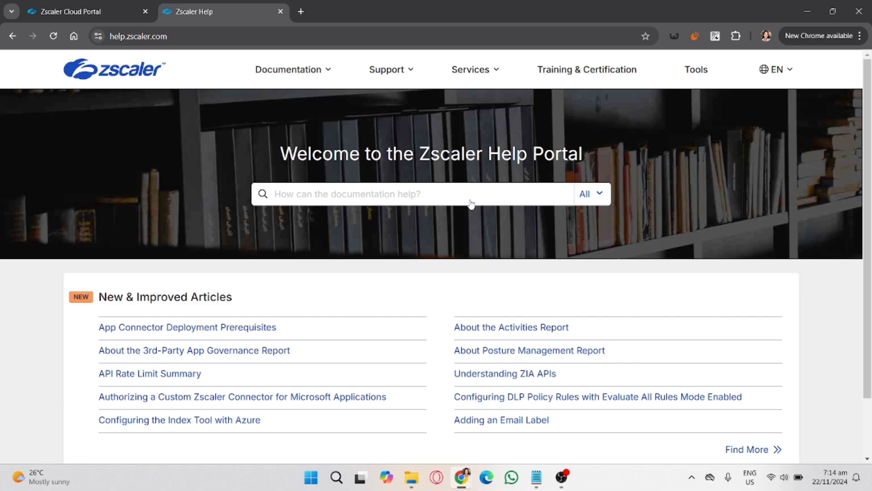
text(Zscaler Logout Passwo)
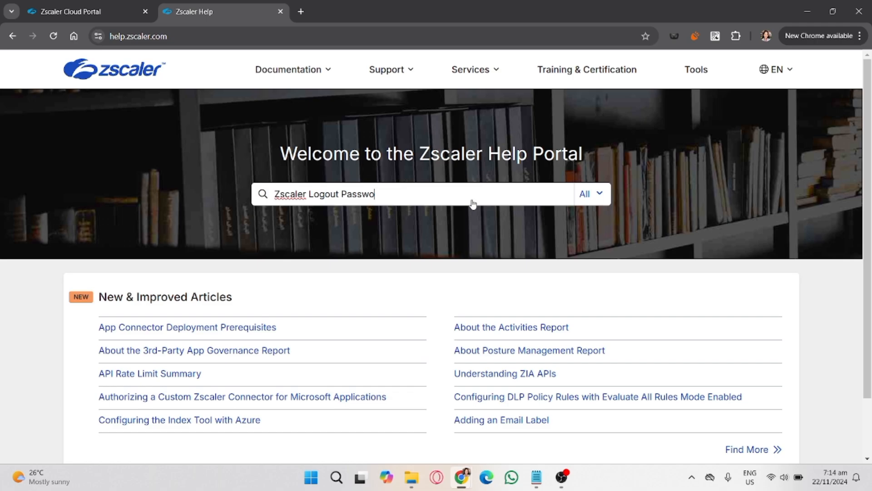
key(Enter)
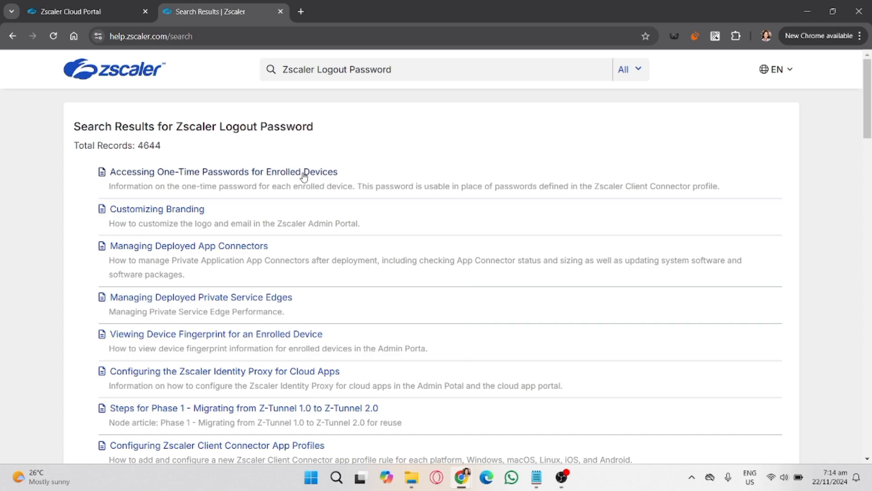
scroll(down, 3)
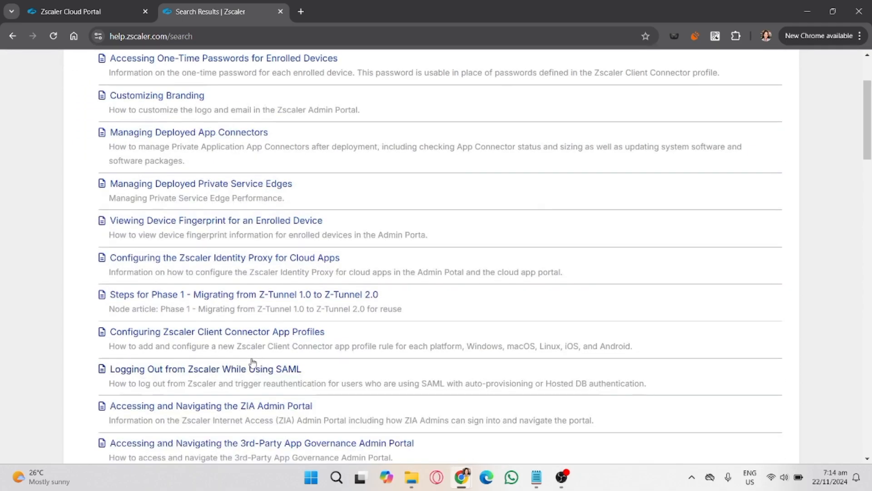
scroll(down, 3)
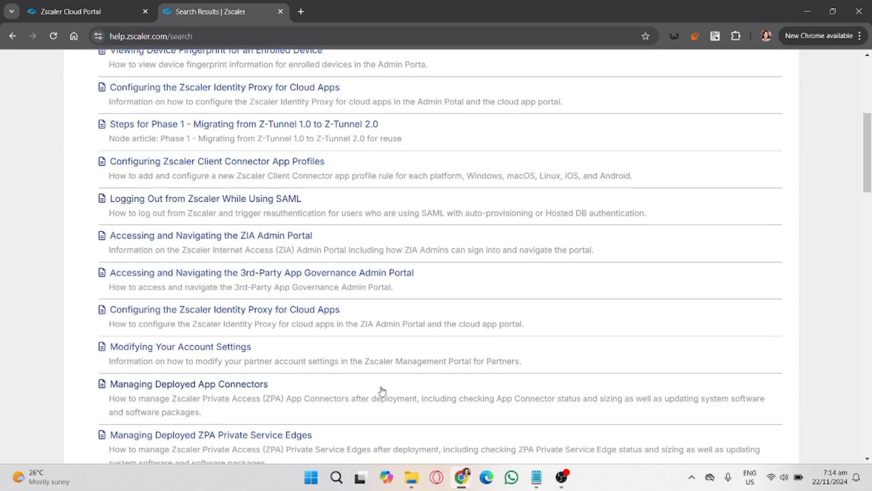
scroll(down, 3)
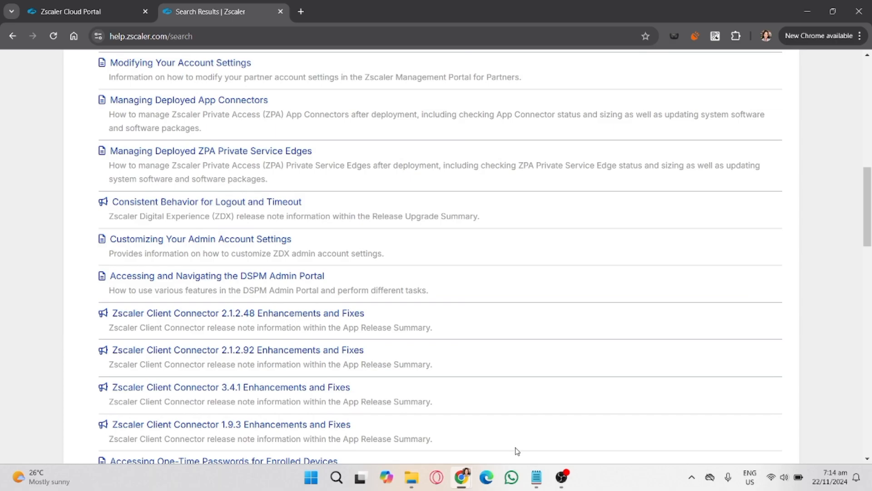
mouse_move(462, 258)
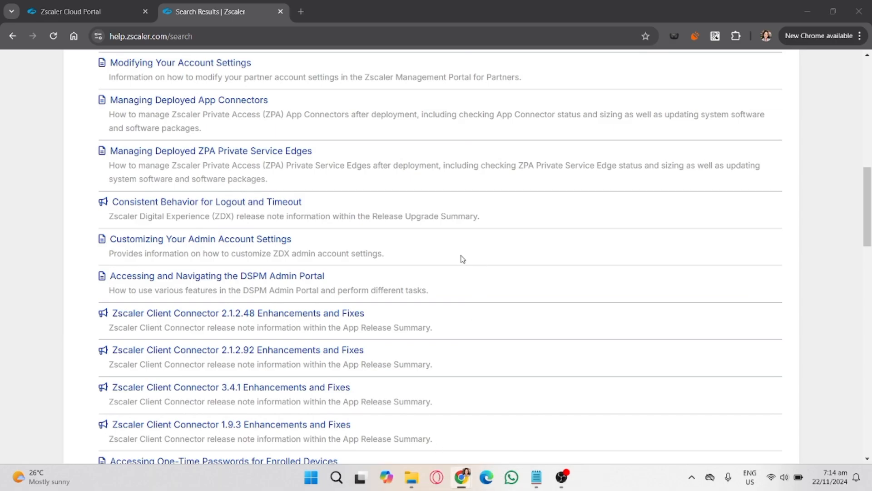
mouse_move(601, 273)
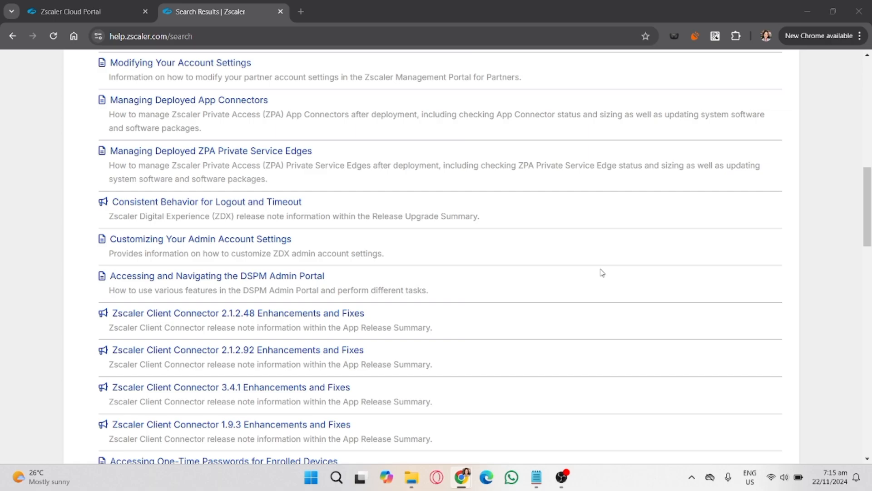
mouse_move(565, 296)
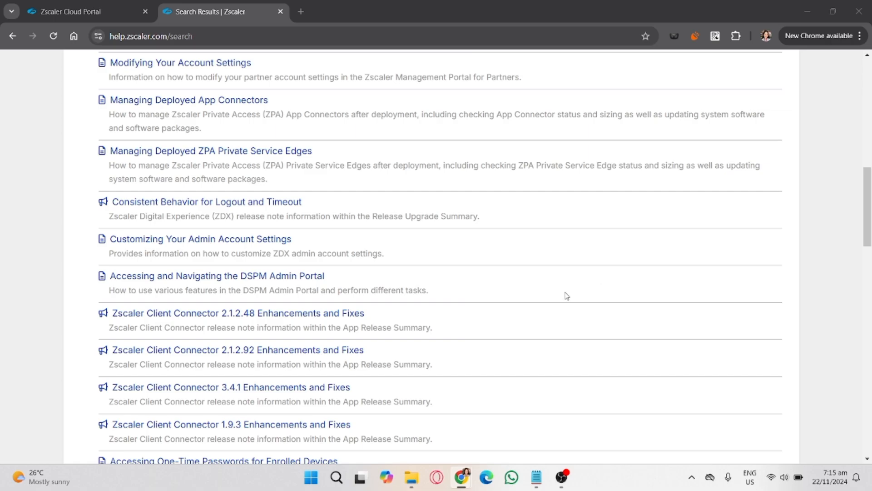
mouse_move(216, 210)
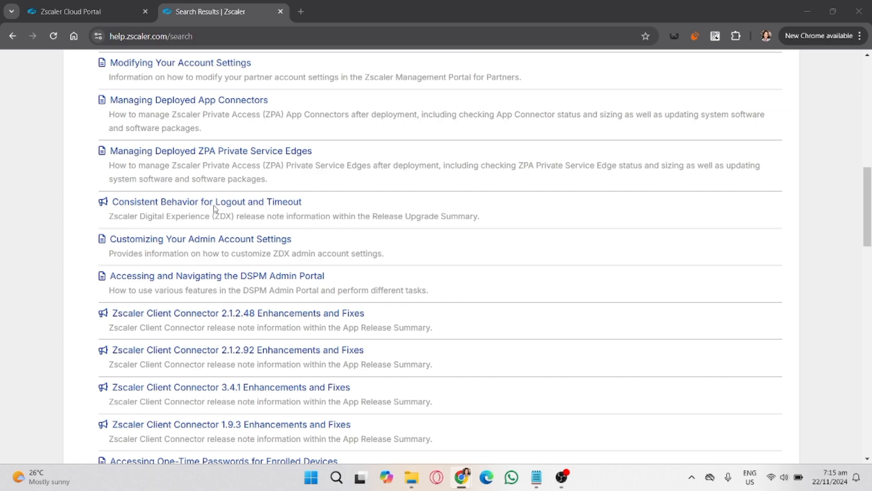
mouse_move(431, 259)
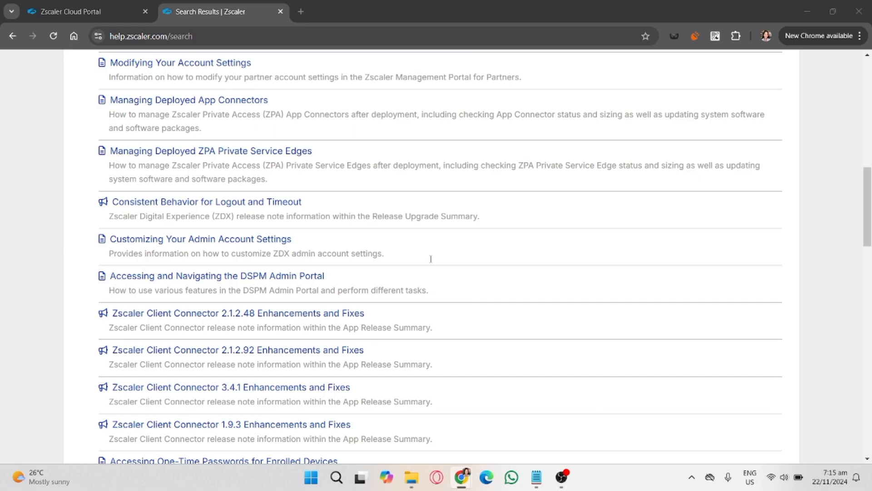
mouse_move(78, 179)
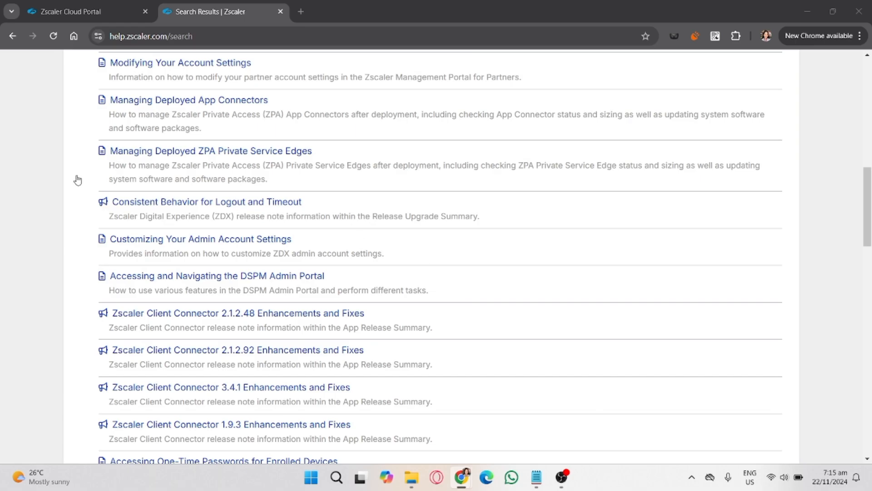
mouse_move(382, 320)
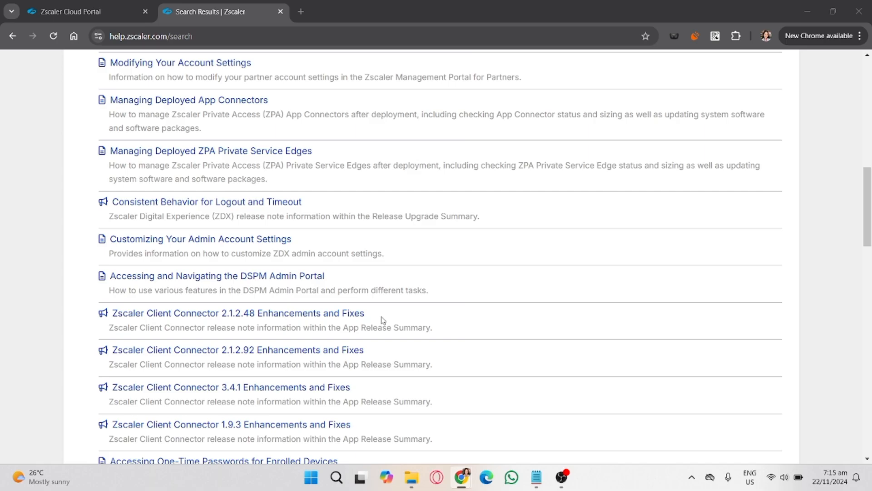
mouse_move(368, 330)
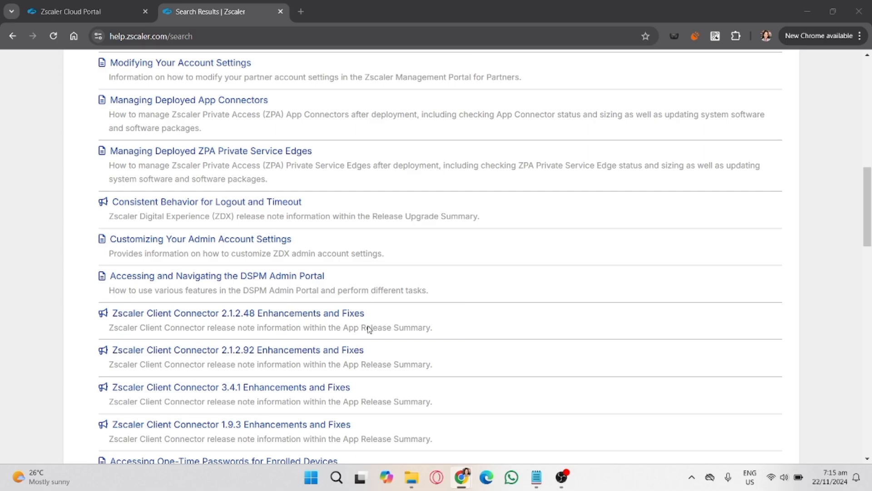
mouse_move(505, 294)
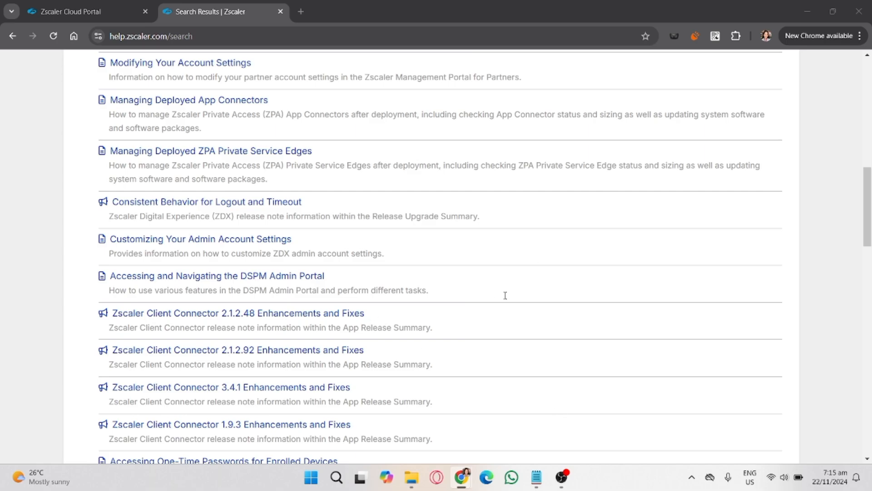
mouse_move(484, 351)
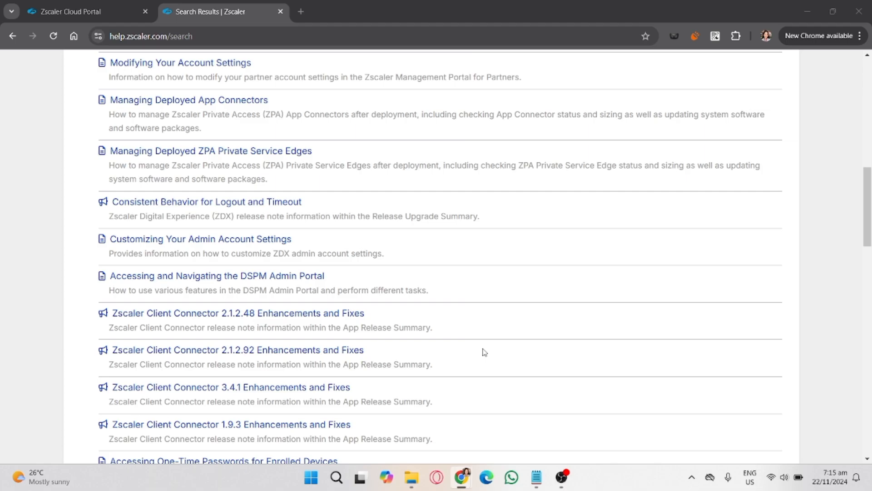
mouse_move(486, 213)
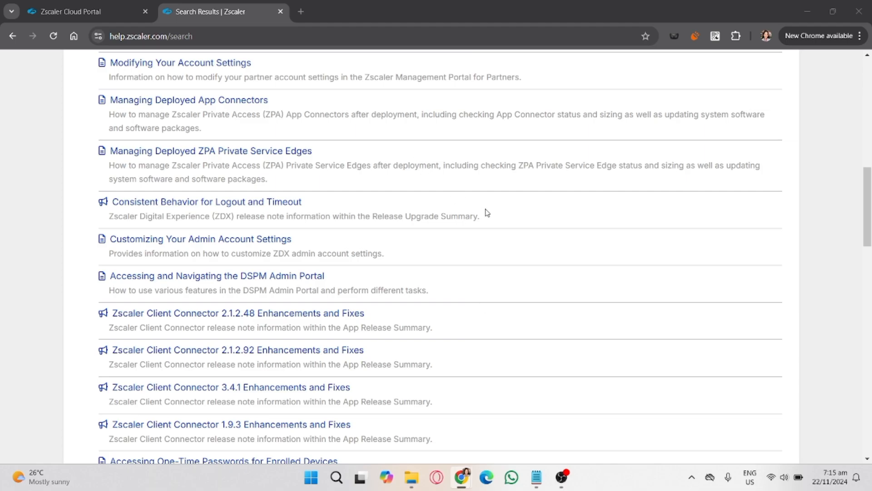
mouse_move(407, 325)
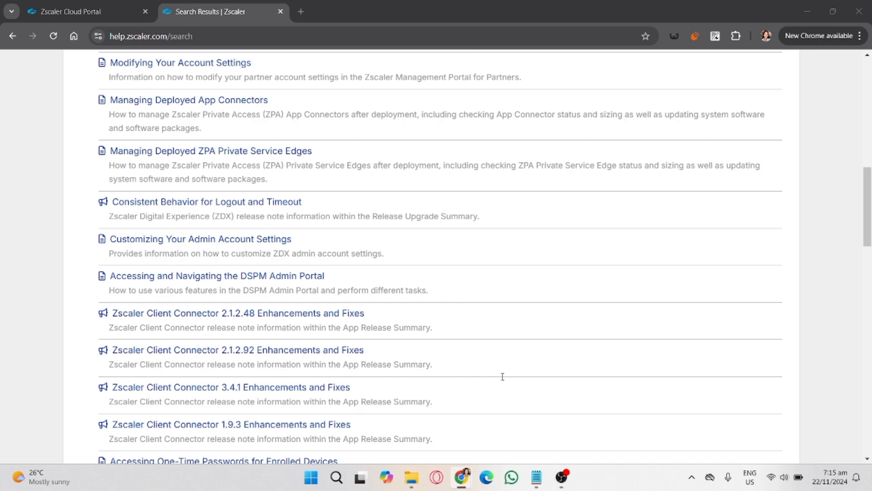
mouse_move(485, 352)
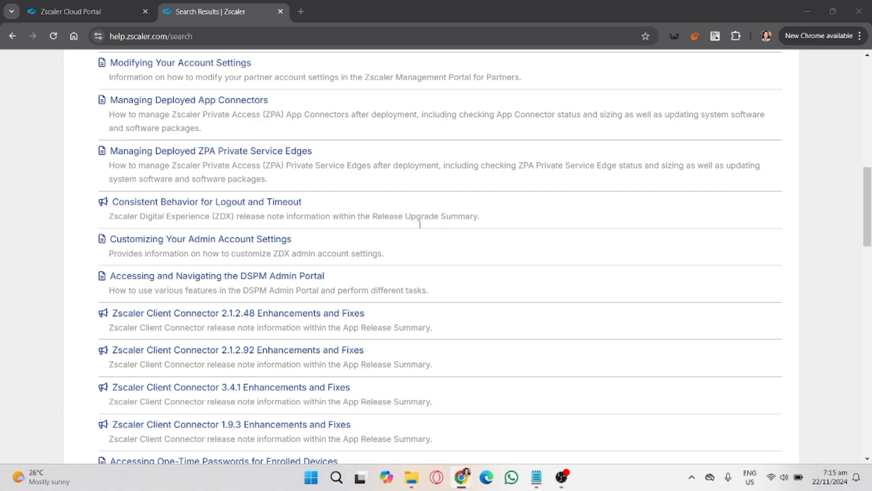
mouse_move(468, 398)
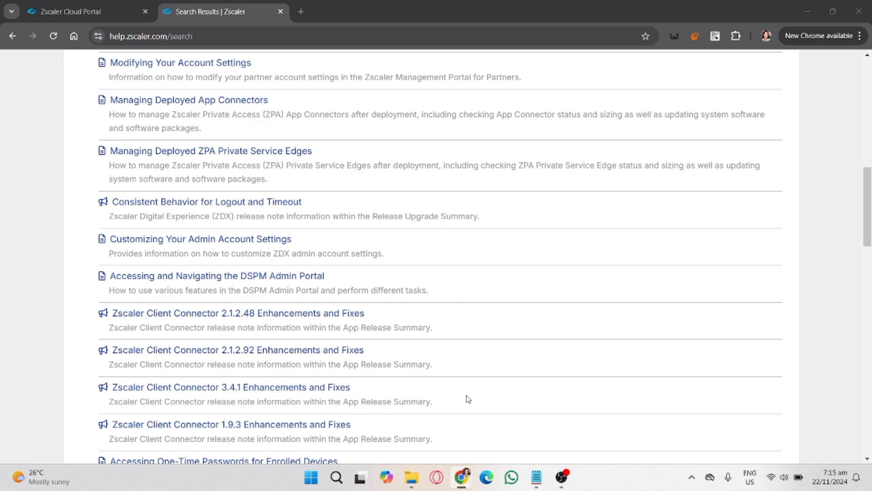
mouse_move(518, 309)
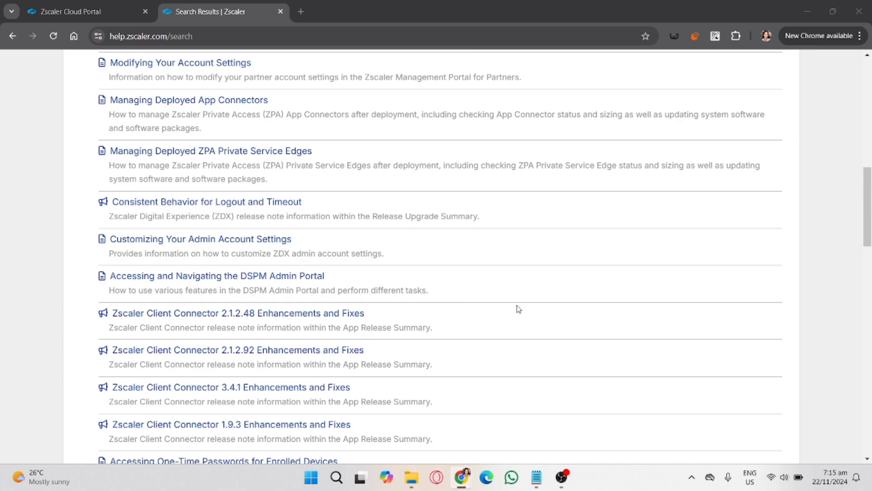
mouse_move(553, 245)
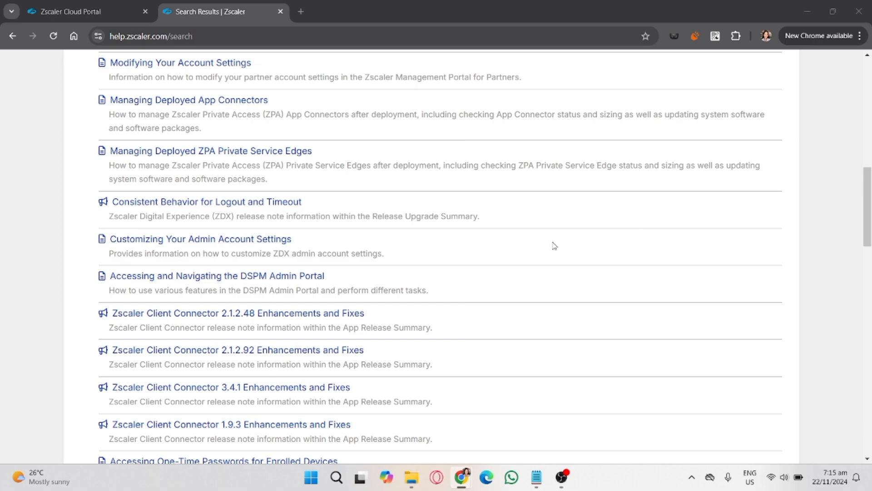
mouse_move(693, 349)
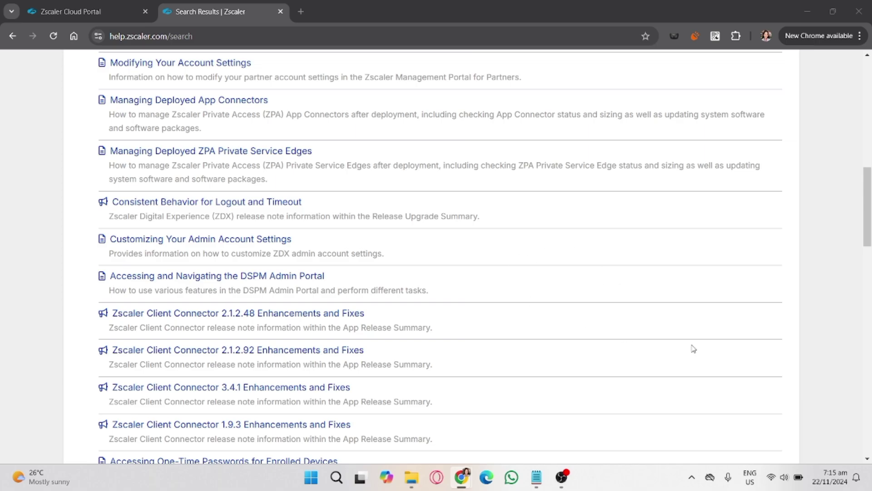
mouse_move(378, 285)
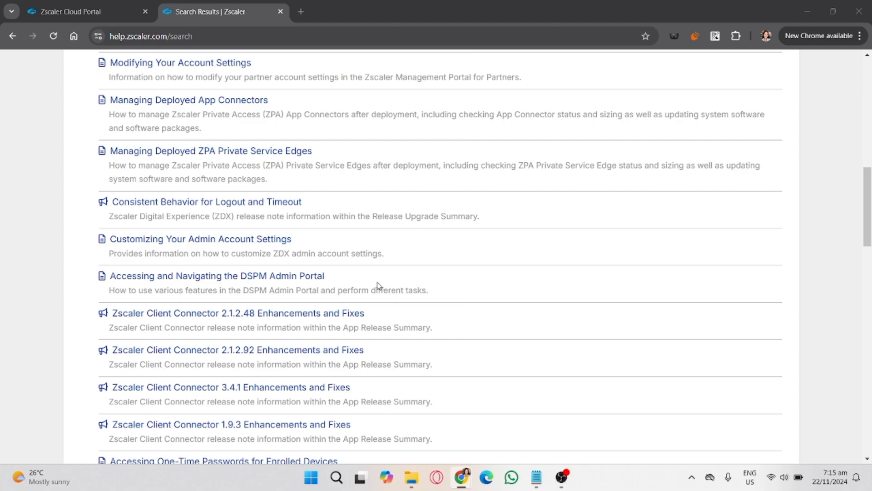
mouse_move(616, 280)
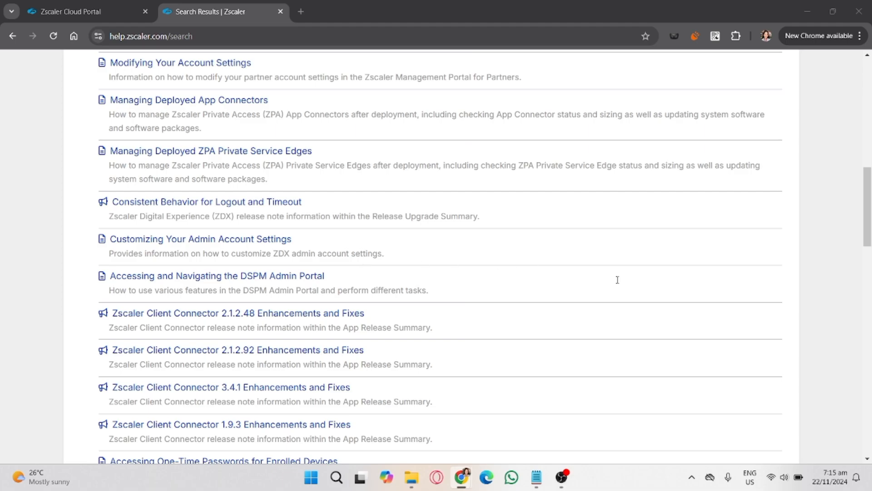
mouse_move(440, 358)
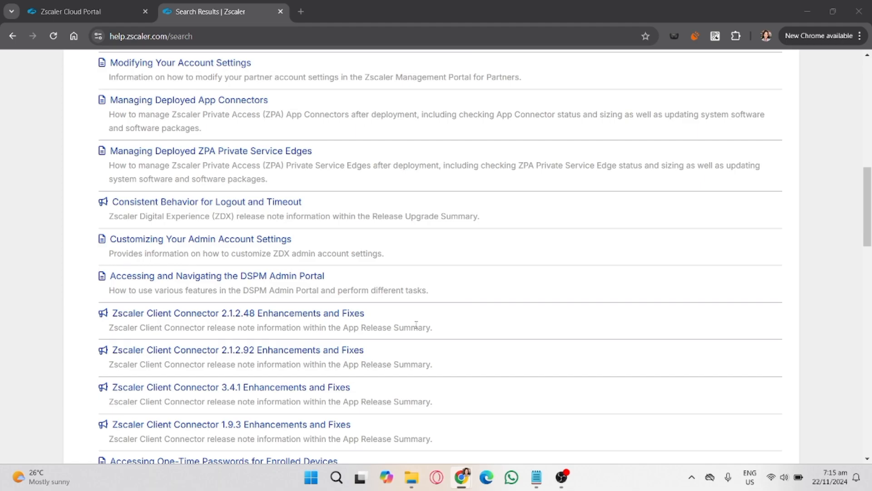
mouse_move(420, 449)
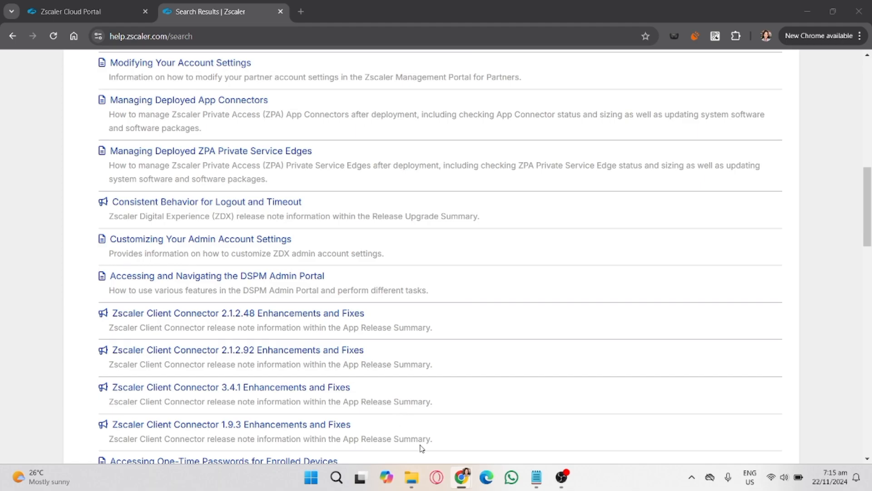
mouse_move(599, 330)
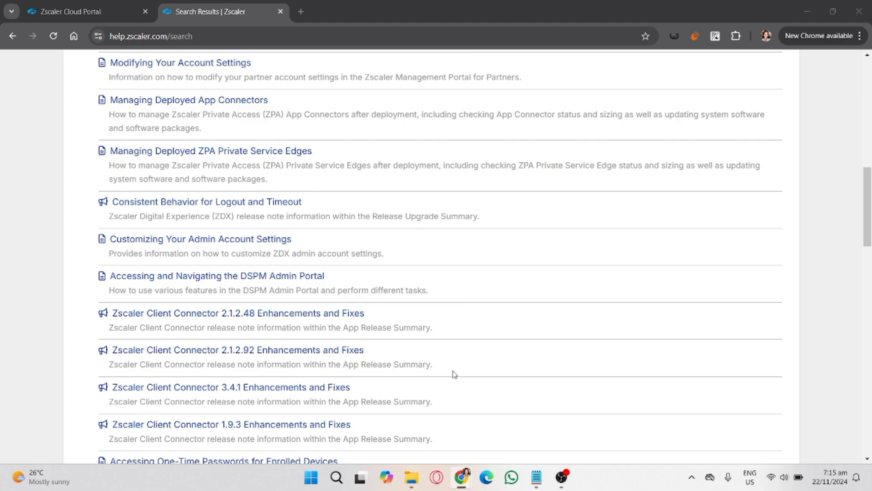
mouse_move(468, 253)
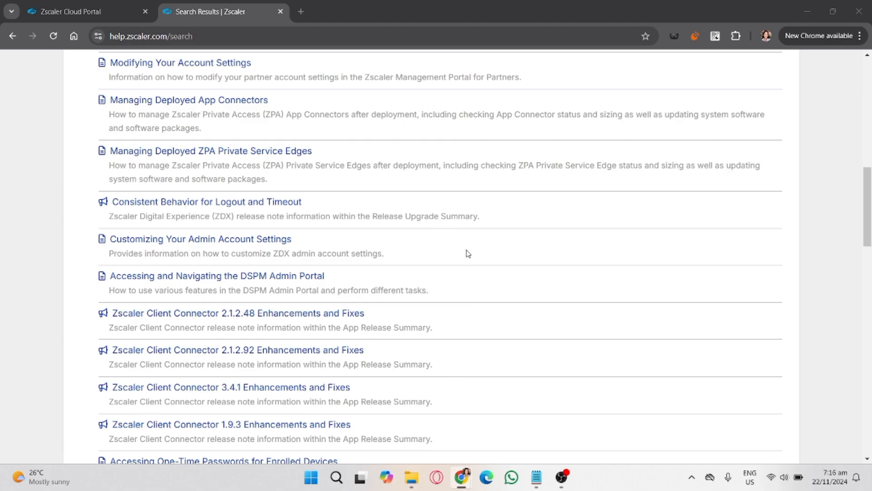
mouse_move(496, 250)
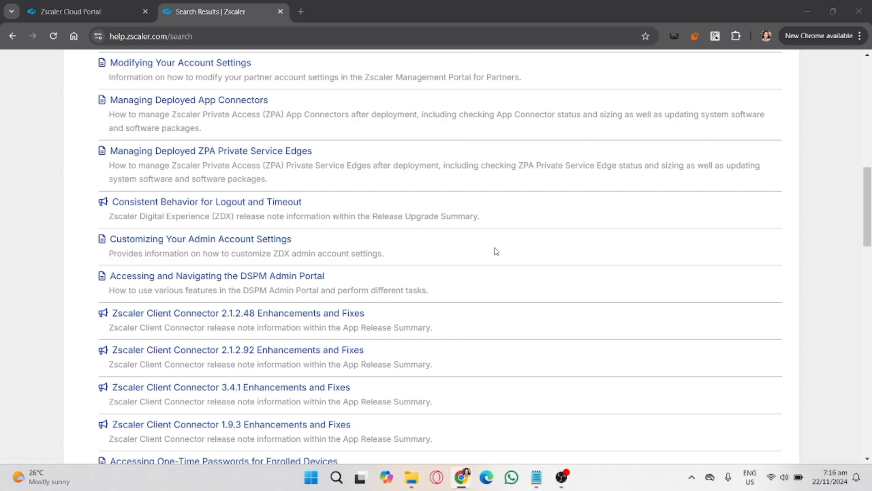